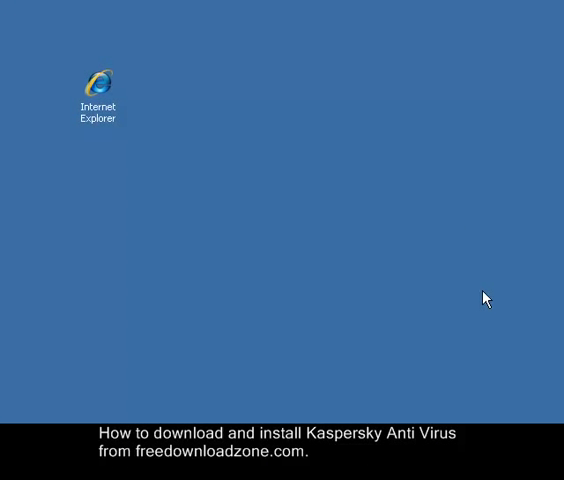
Step: Launch Internet Explorer from its desktop icon
double_click(97, 80)
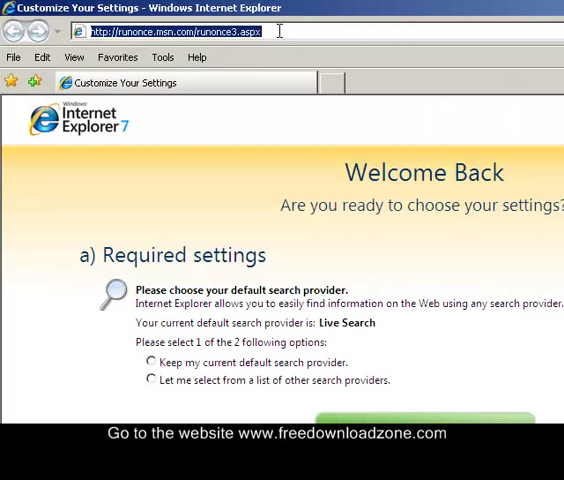
text(www.freedownload)
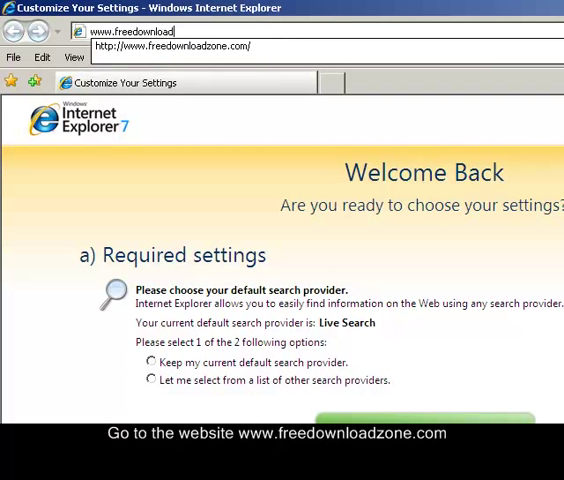
text(z)
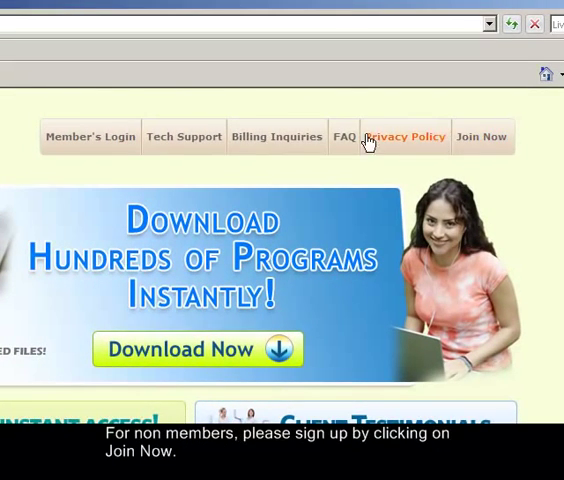
mouse_move(103, 172)
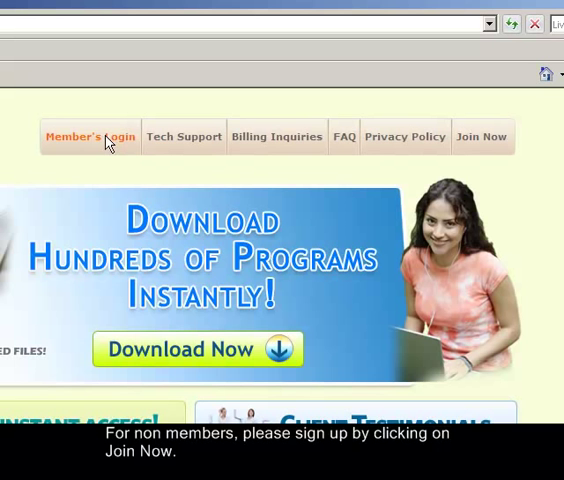
Step: Open Member's Login and start entering the member e-mail address
click(90, 136)
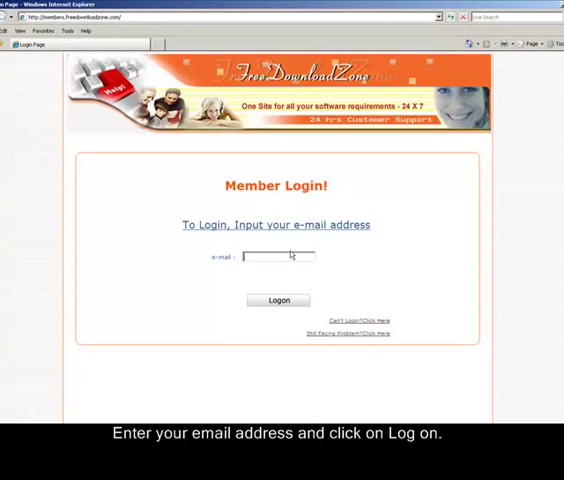
click(278, 300)
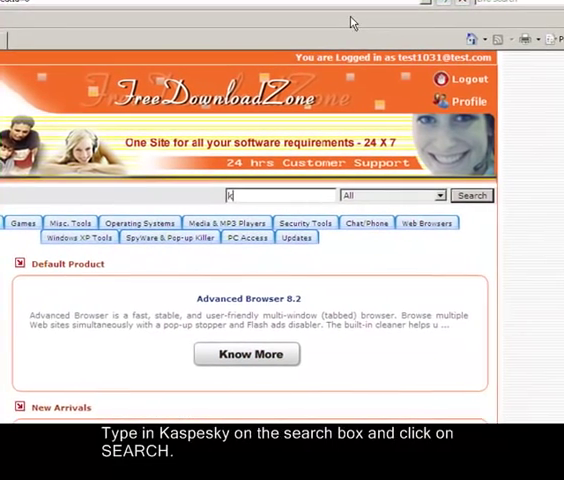
Step: Search the site for kaspersky and open the Kaspersky Anti-Virus 2010 result
text(kaspesky)
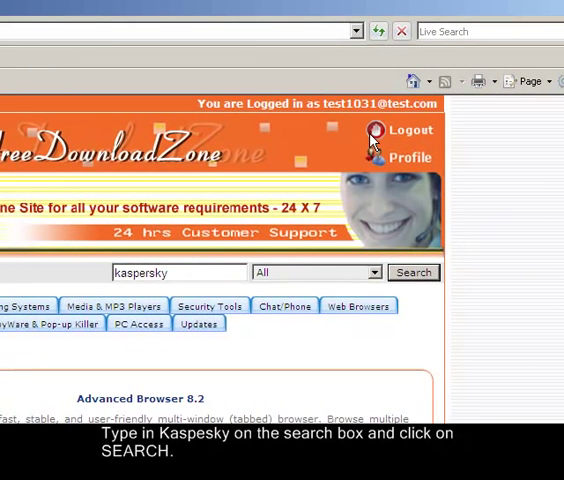
click(413, 272)
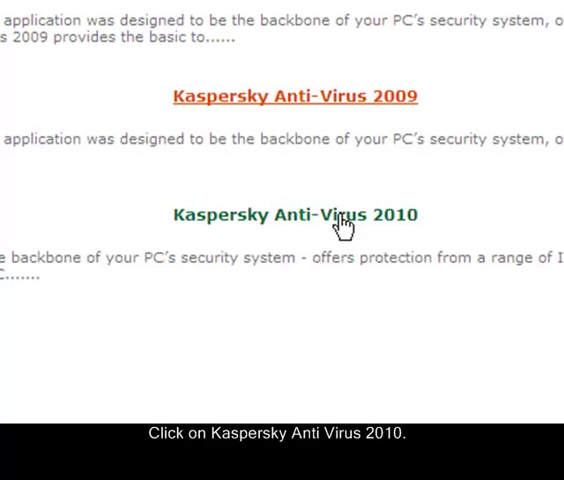
click(297, 214)
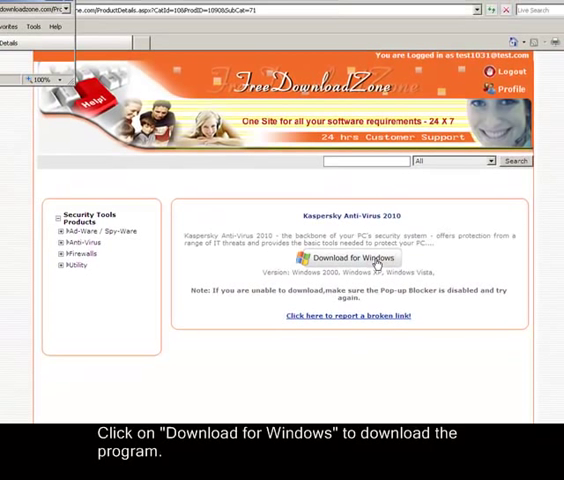
Step: Download the Kaspersky Anti-Virus 2010 installer for Windows, choosing Save
click(345, 259)
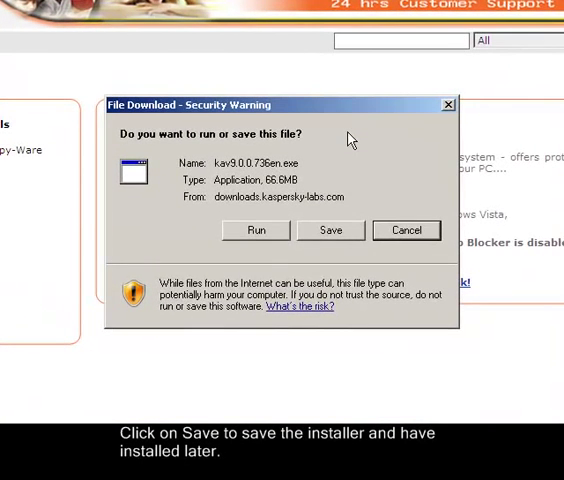
mouse_move(349, 198)
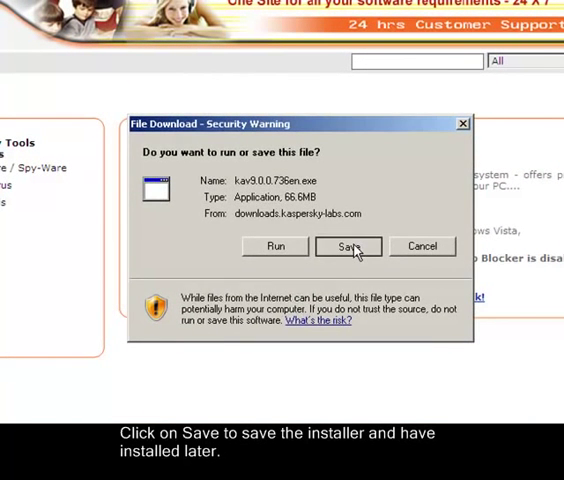
click(347, 246)
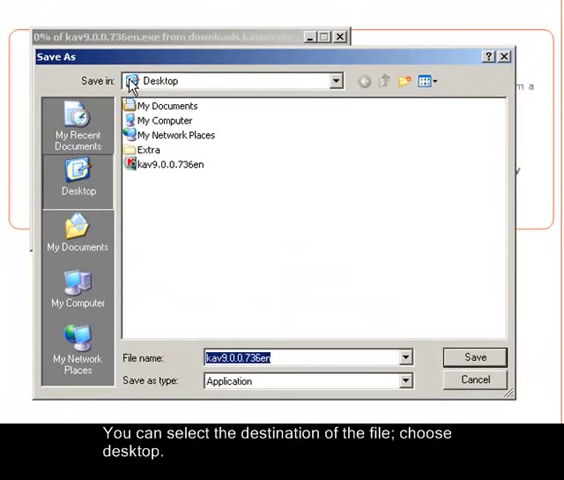
Step: Save kav9.0.0.736en to the Desktop via the Save in list
click(333, 81)
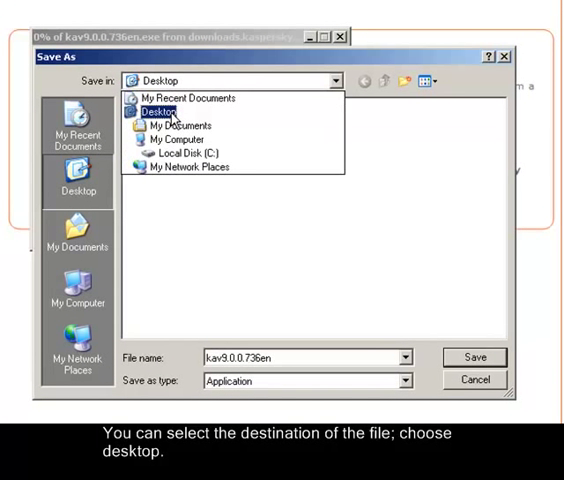
click(160, 110)
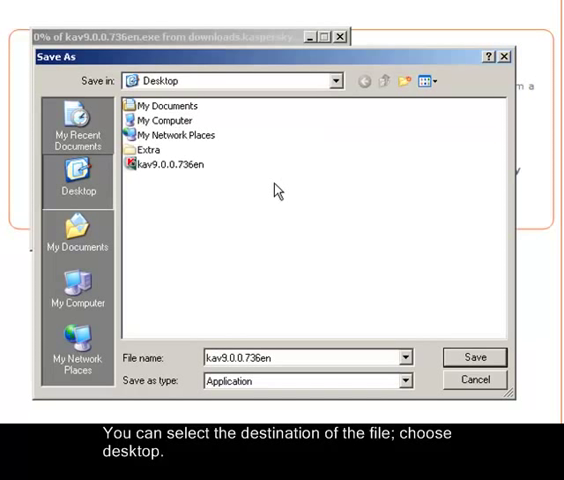
mouse_move(269, 182)
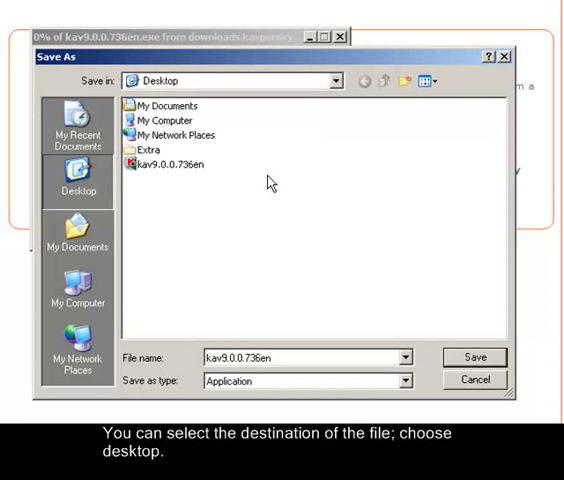
mouse_move(467, 345)
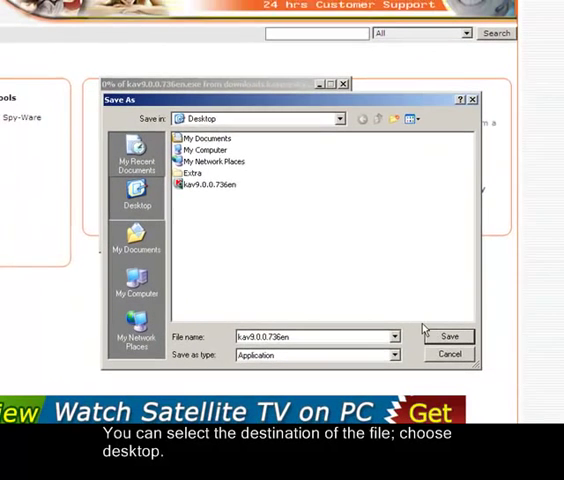
click(341, 119)
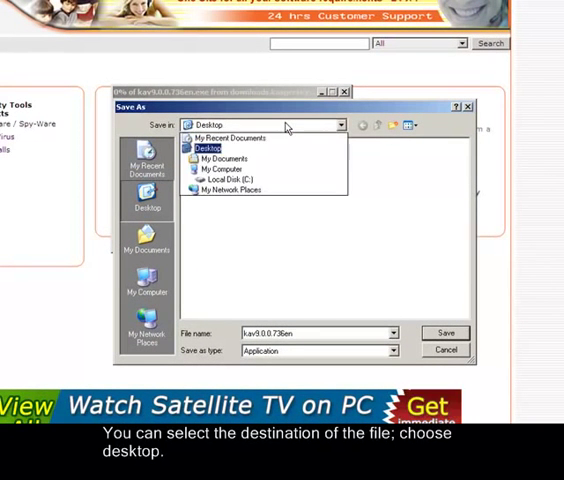
click(445, 332)
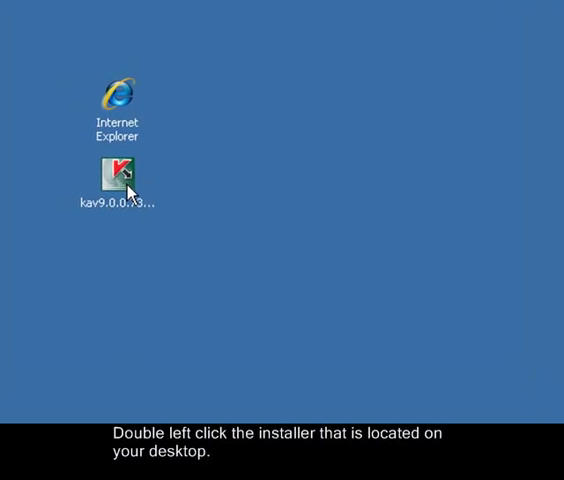
Step: Run the kav9.0.0 installer from the desktop
double_click(117, 175)
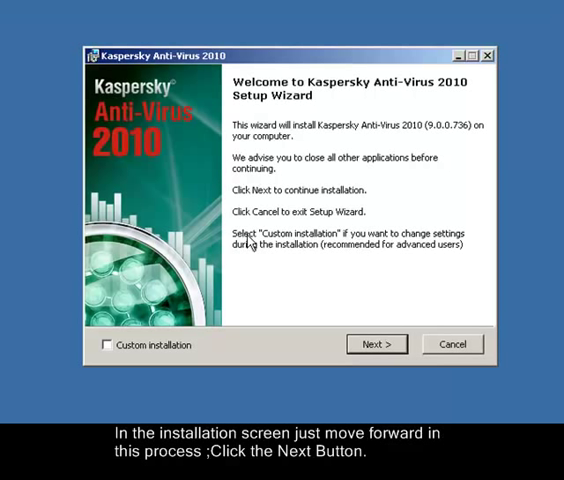
mouse_move(167, 166)
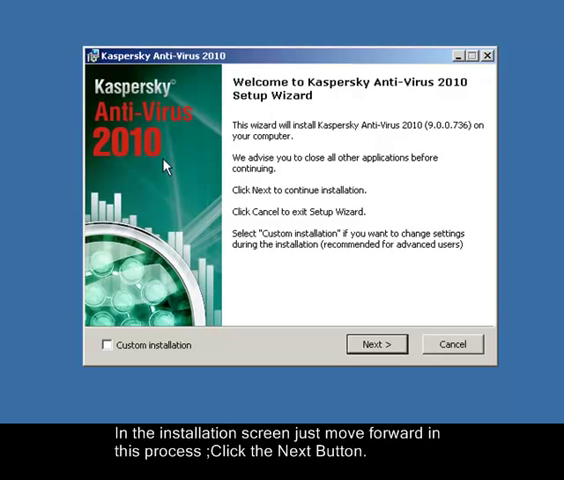
mouse_move(371, 293)
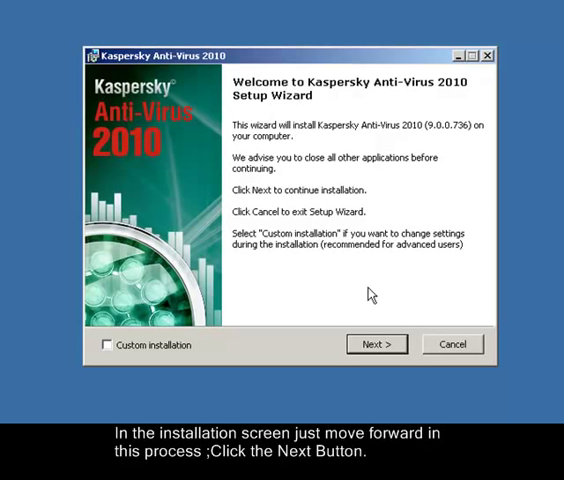
Step: Pass the welcome page, accept the license agreement, and start the installation
click(376, 344)
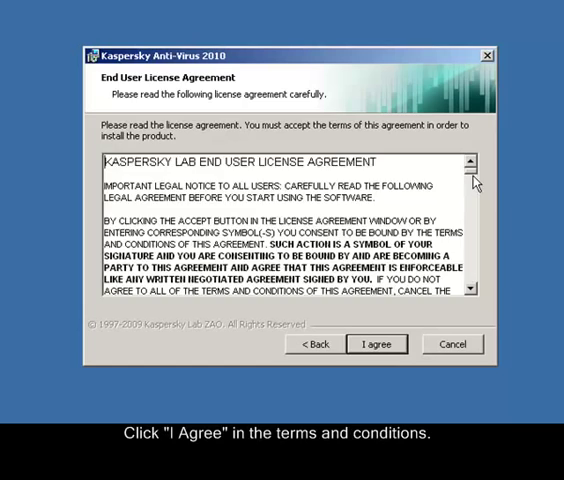
scroll(down, 3)
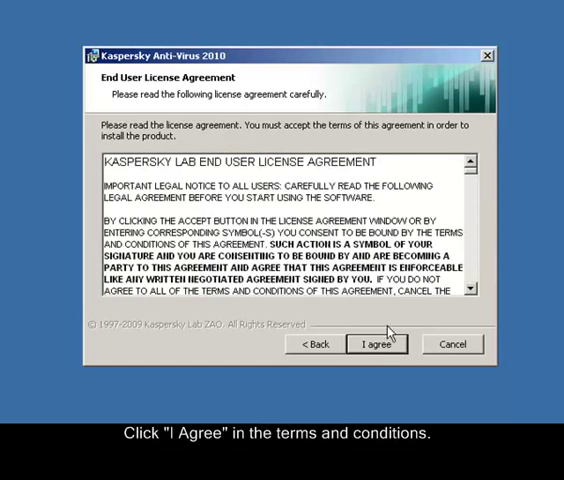
click(376, 344)
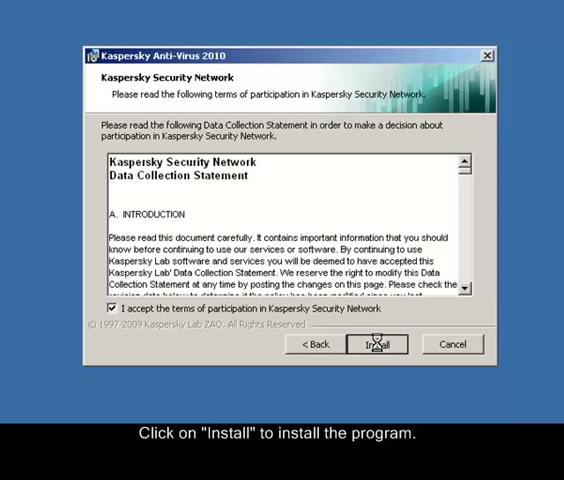
click(377, 344)
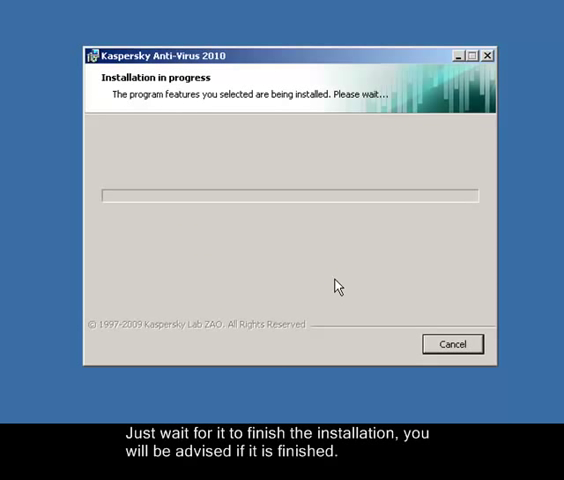
mouse_move(245, 251)
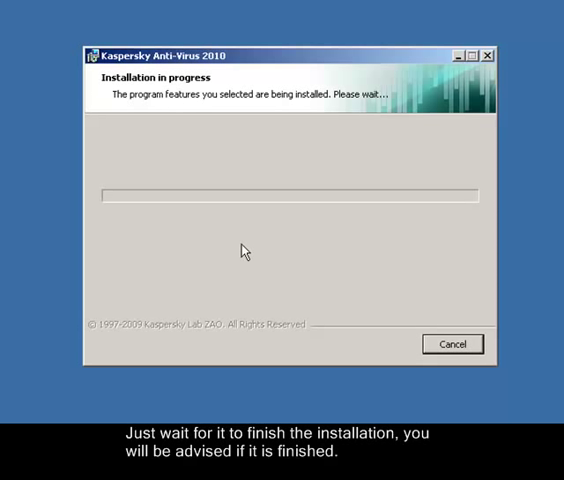
mouse_move(283, 261)
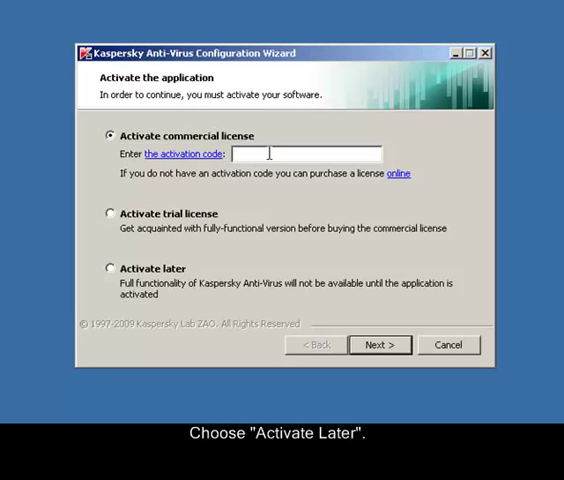
mouse_move(114, 223)
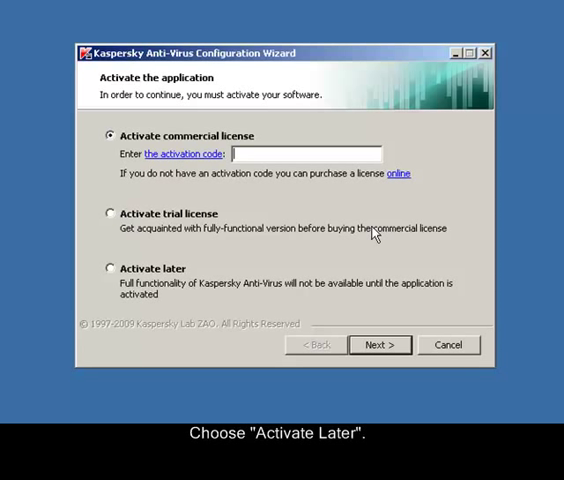
Step: Choose Activate later instead of a trial license and continue
click(111, 213)
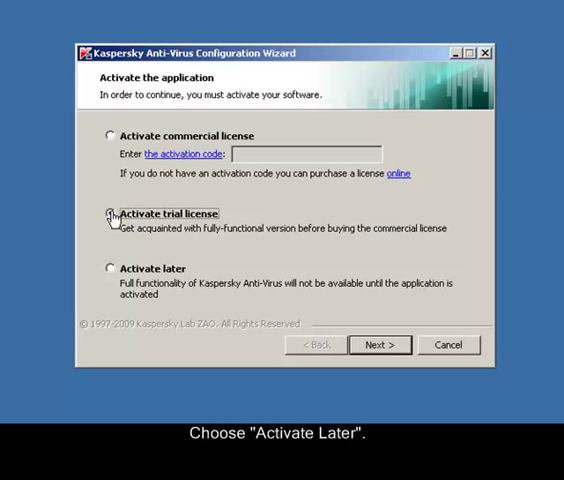
click(110, 213)
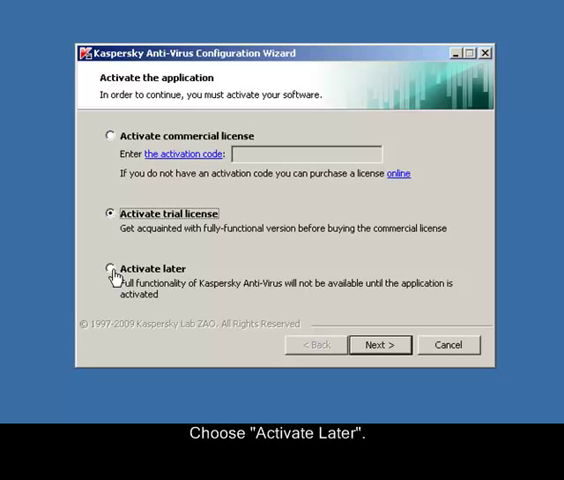
click(110, 268)
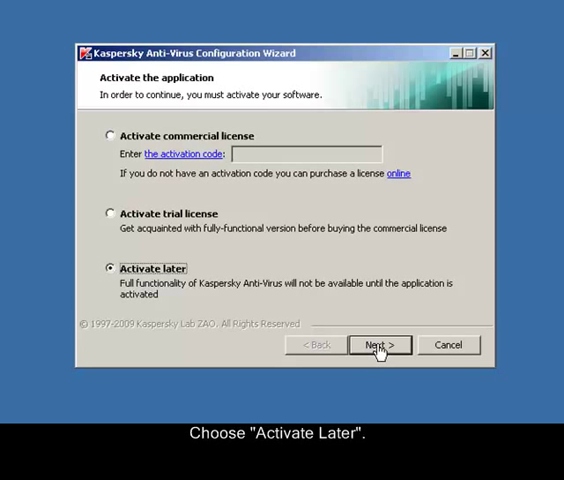
click(379, 344)
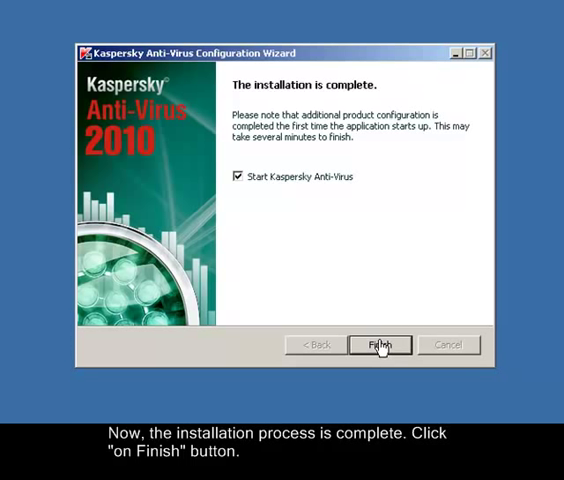
mouse_move(267, 194)
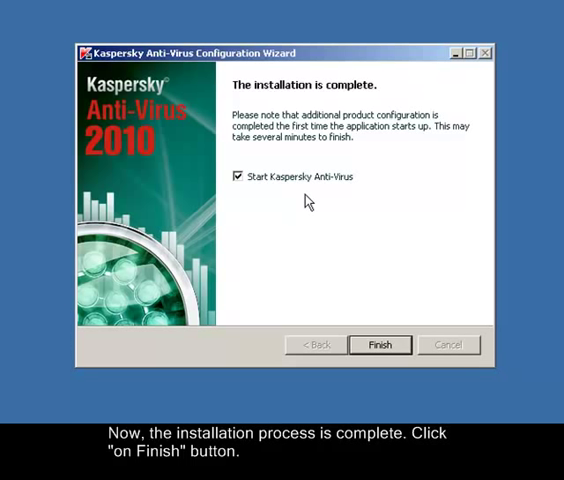
mouse_move(266, 206)
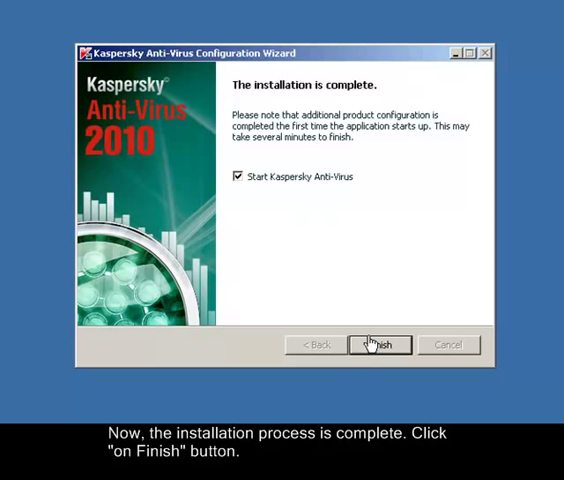
Step: Finish the wizard with Start Kaspersky Anti-Virus still checked
click(379, 344)
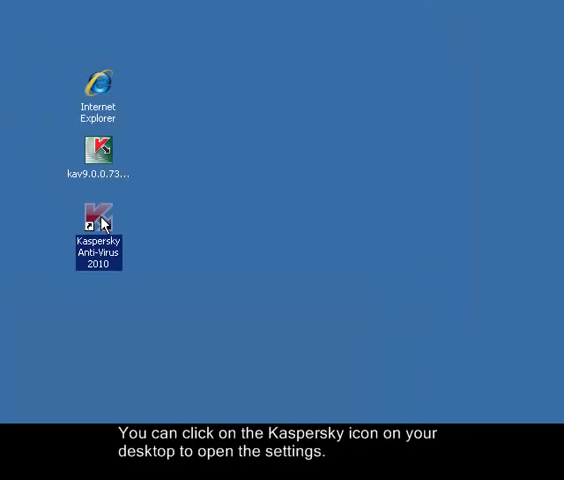